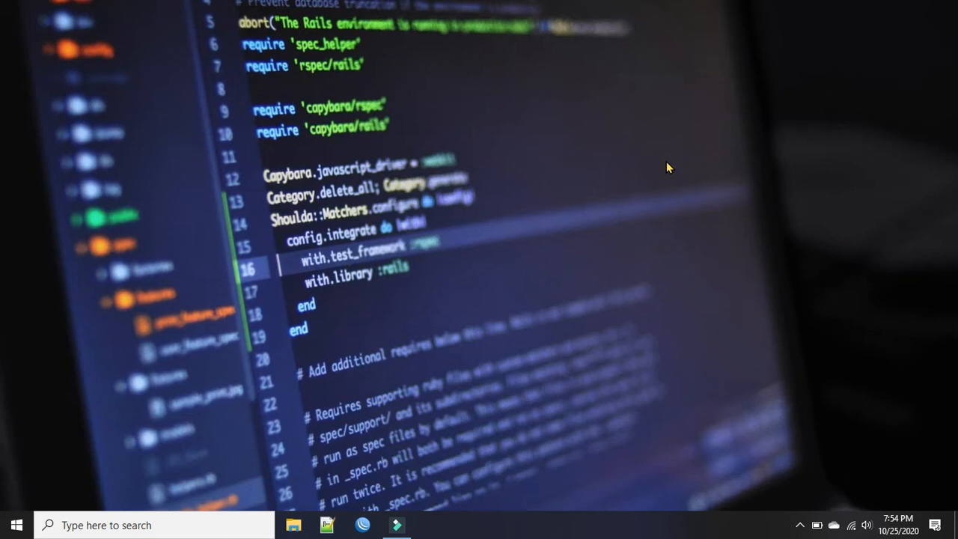
Search for 'cmd' in the taskbar search and launch Command Prompt.
left_click(149, 524)
type("c")
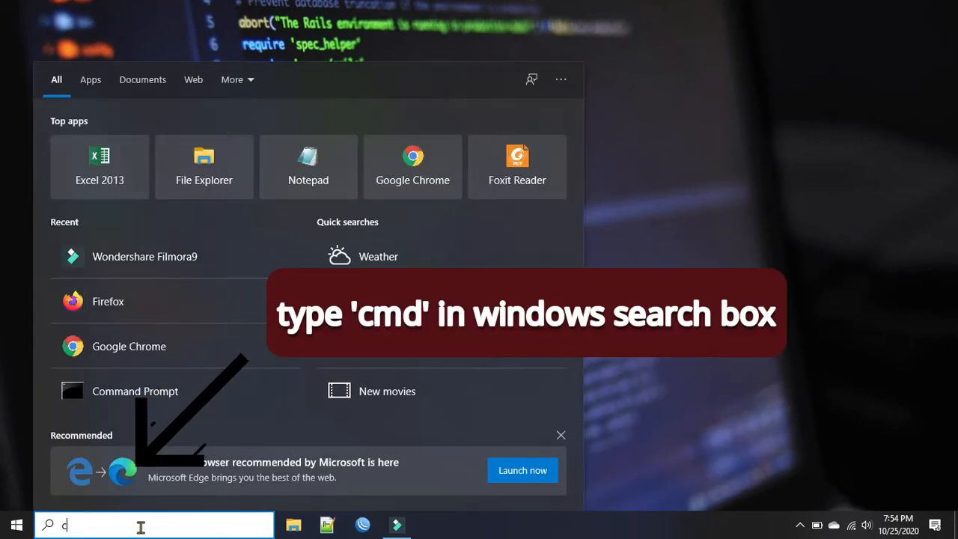
type("md")
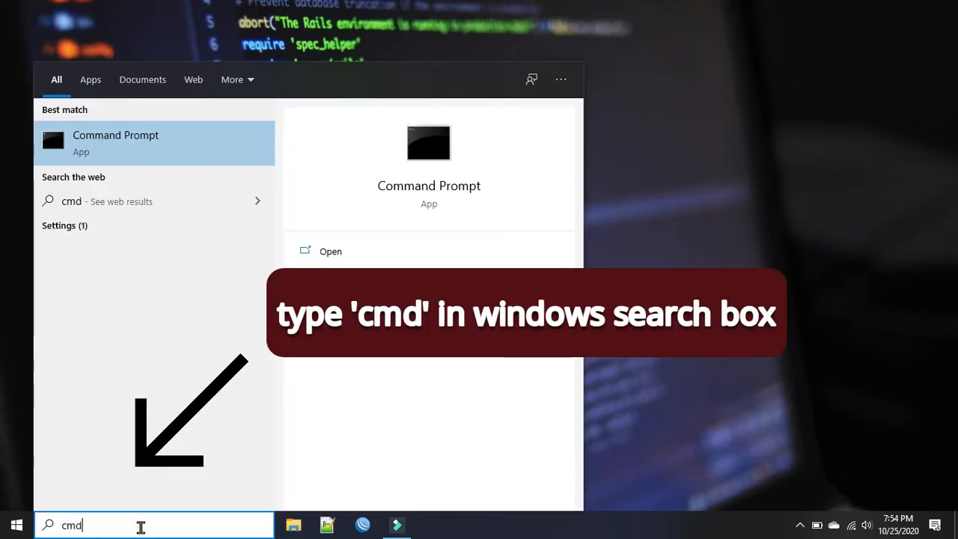
left_click(115, 142)
type("telnet goo")
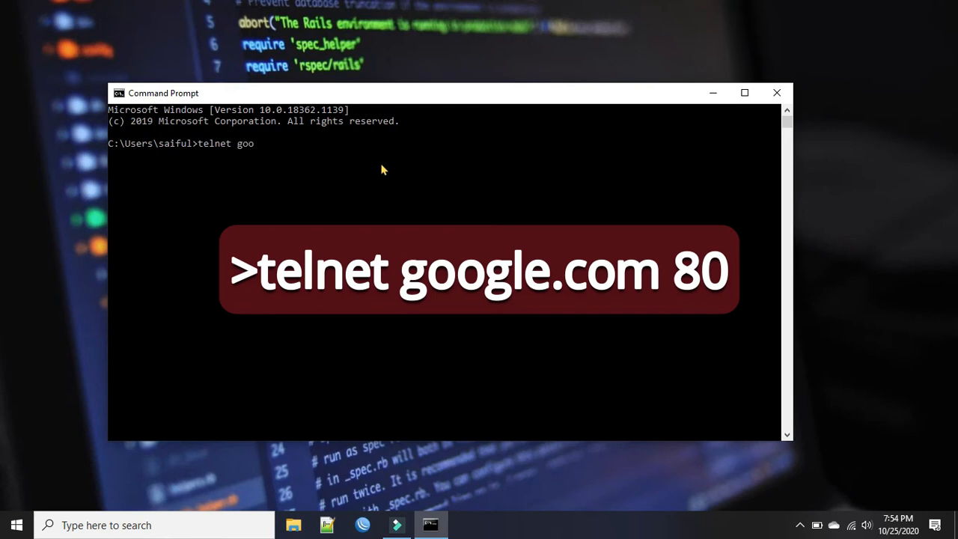
Run 'telnet google.com 80' and highlight the unrecognized word telnet in the error.
type("gle.com 80")
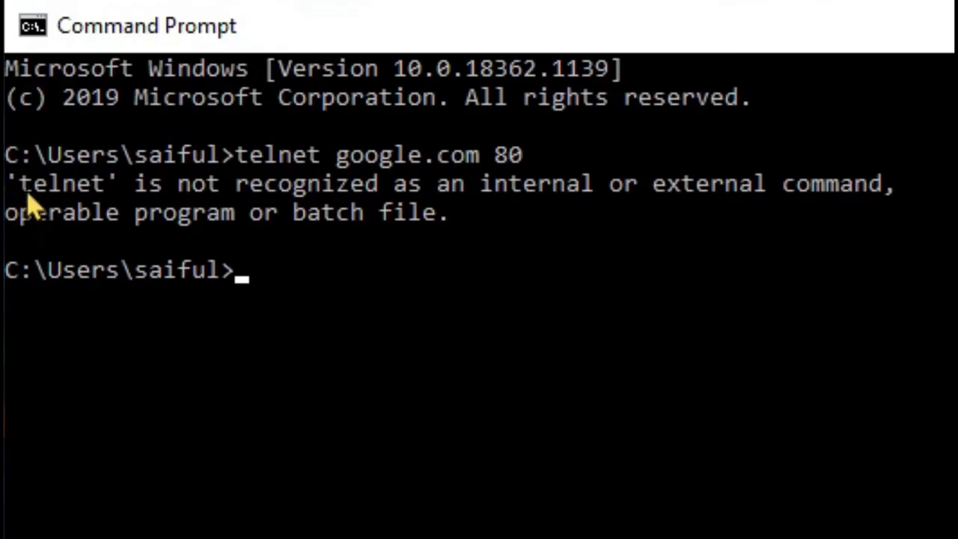
double_click(60, 183)
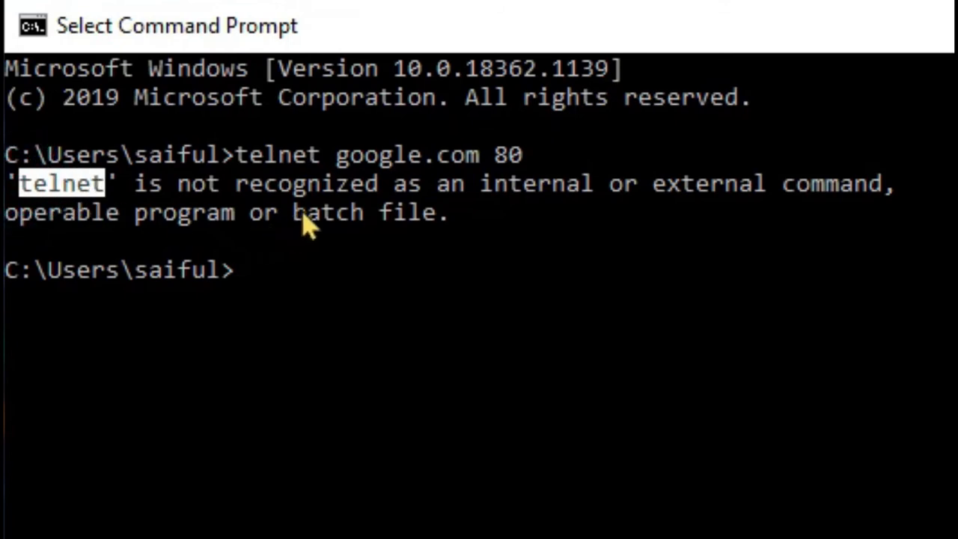
mouse_move(803, 222)
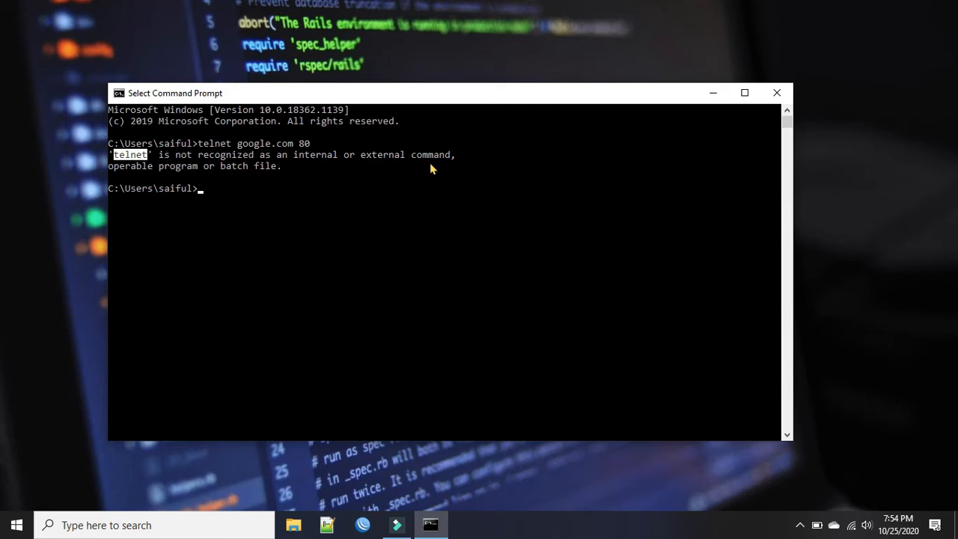
mouse_move(313, 181)
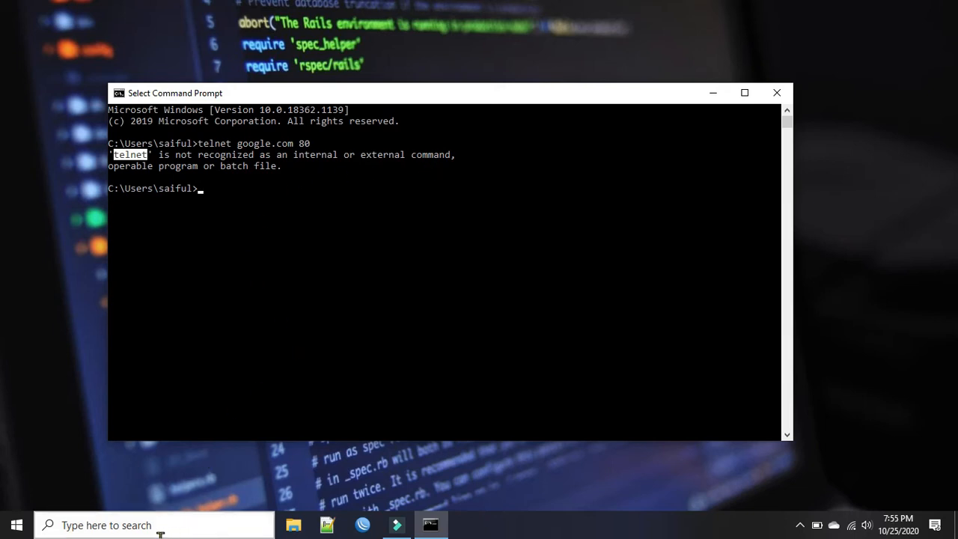
Search for 'windows feature' to surface Turn Windows features on or off.
left_click(156, 524)
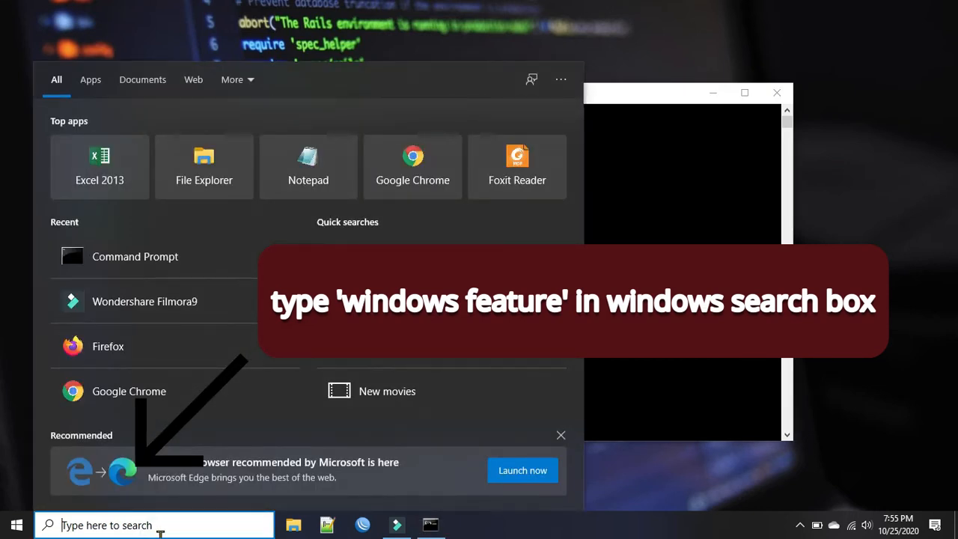
type("windows fea")
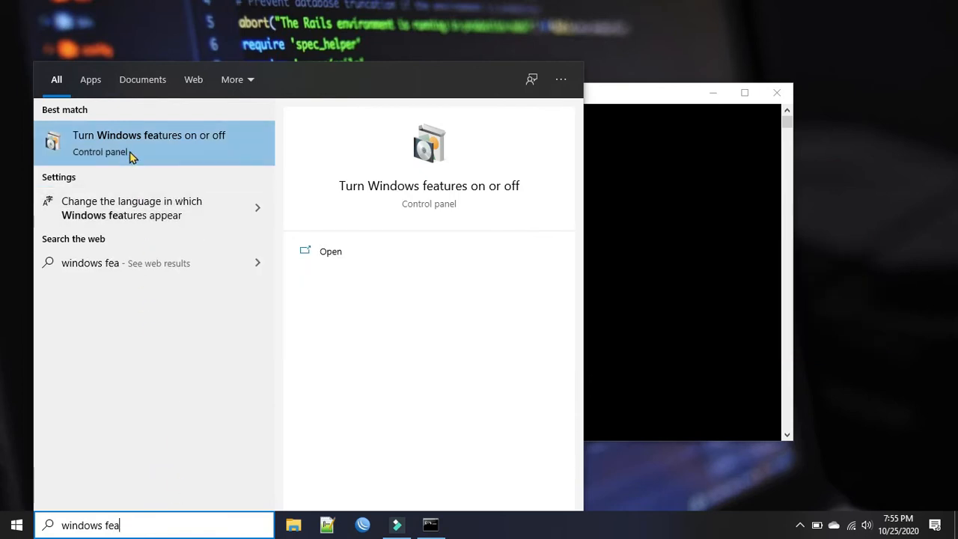
mouse_move(195, 155)
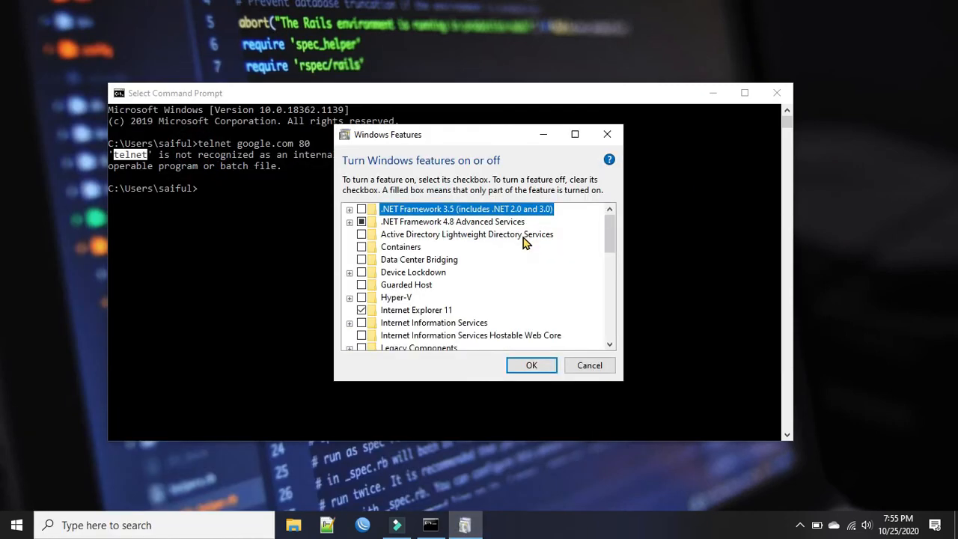
mouse_move(578, 260)
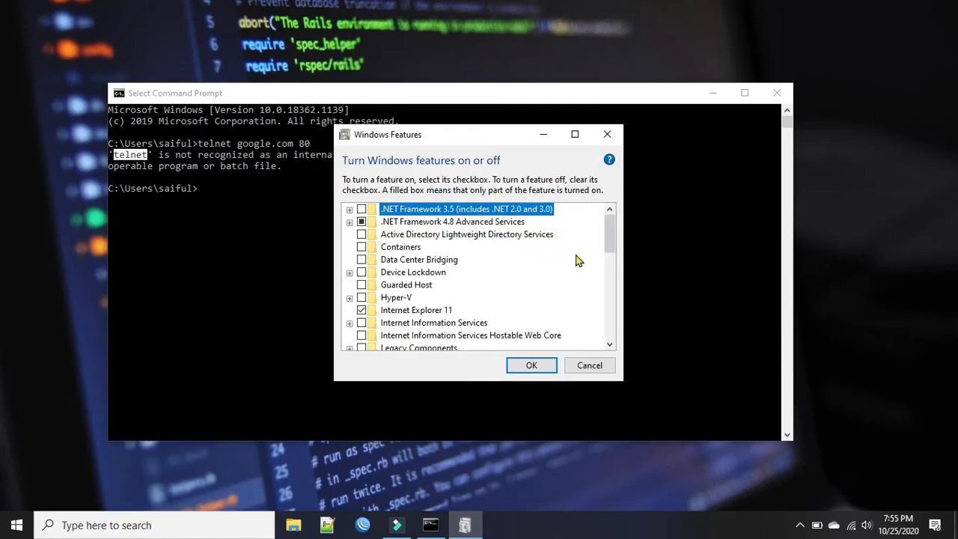
Tick the Telnet Client checkbox and confirm with OK to apply the change.
scroll("down", 3)
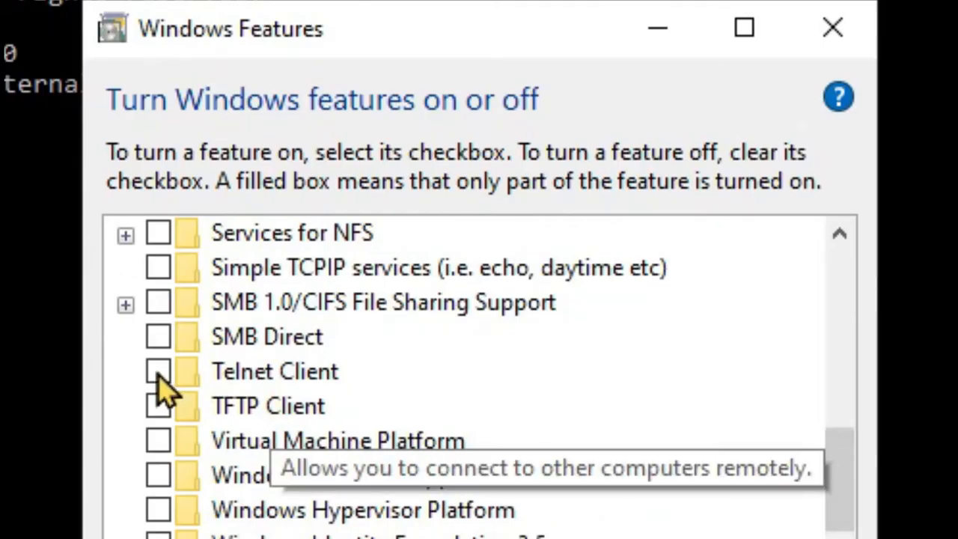
left_click(159, 372)
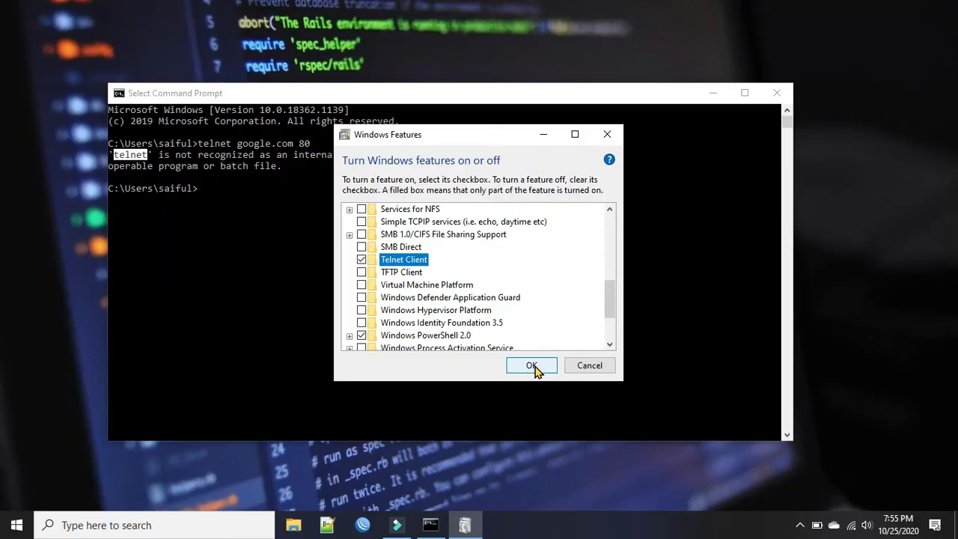
left_click(531, 365)
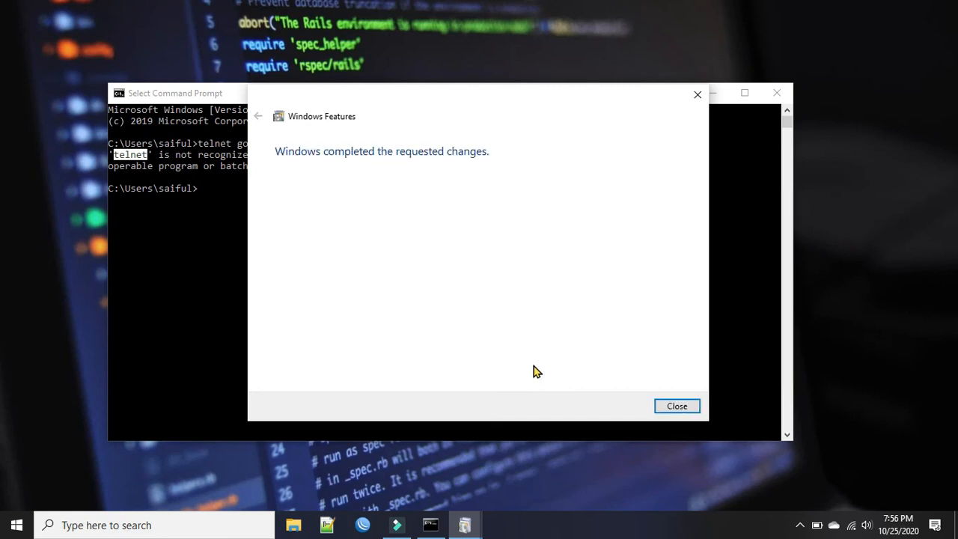
mouse_move(341, 155)
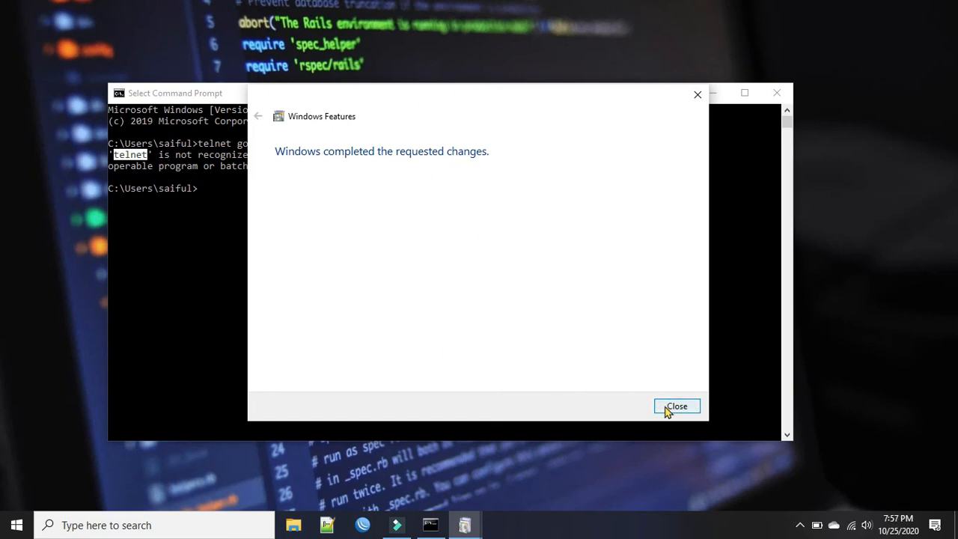
Dismiss the completion message and run 'telnet google.com 80' to open a connected session.
left_click(677, 406)
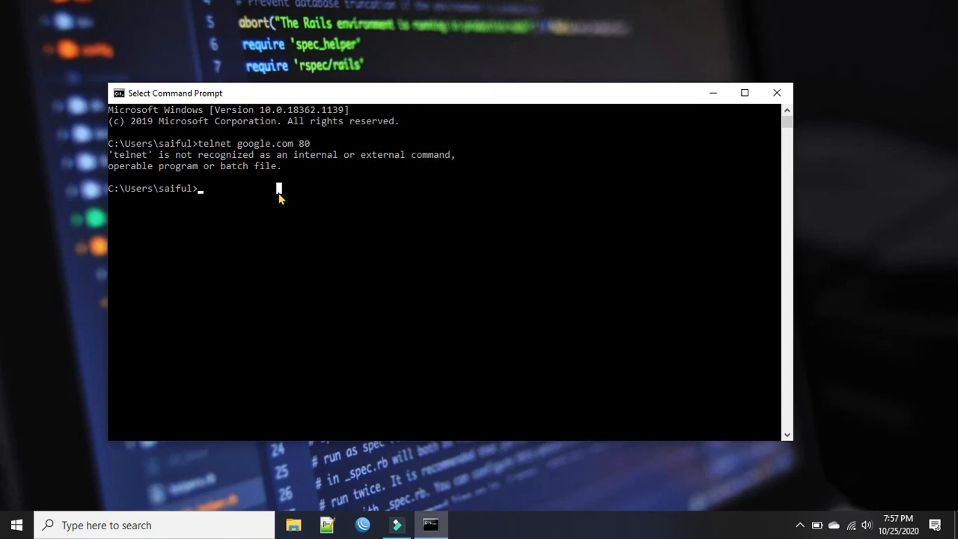
type("telnet")
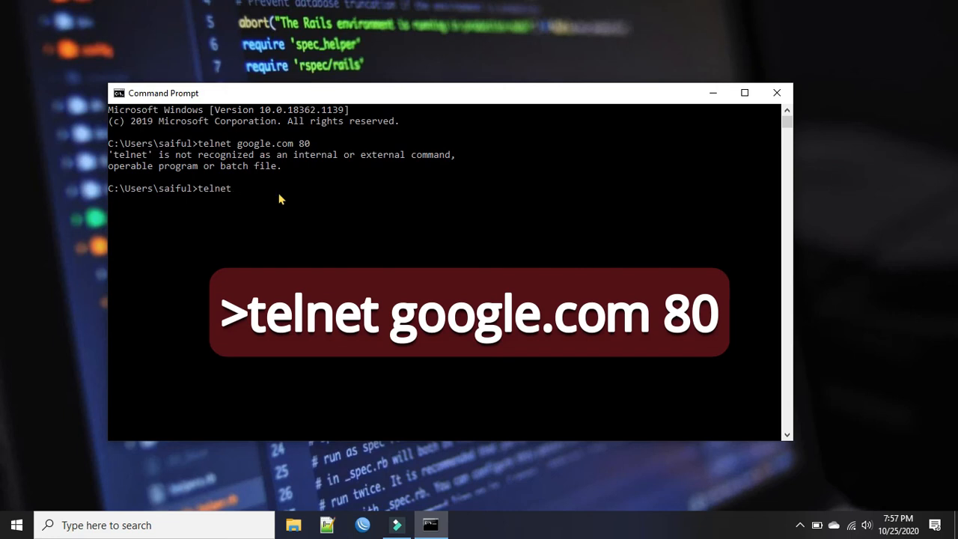
type("goog")
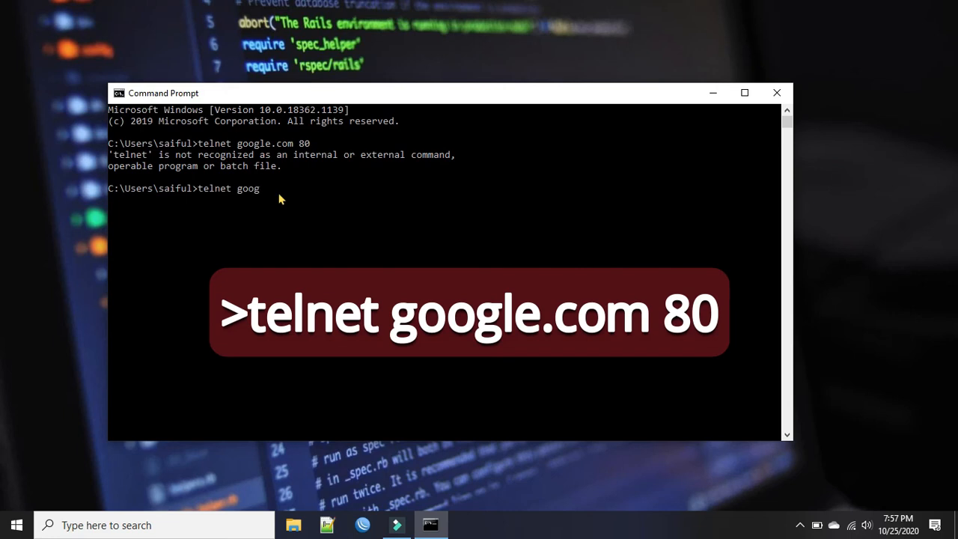
type("le.")
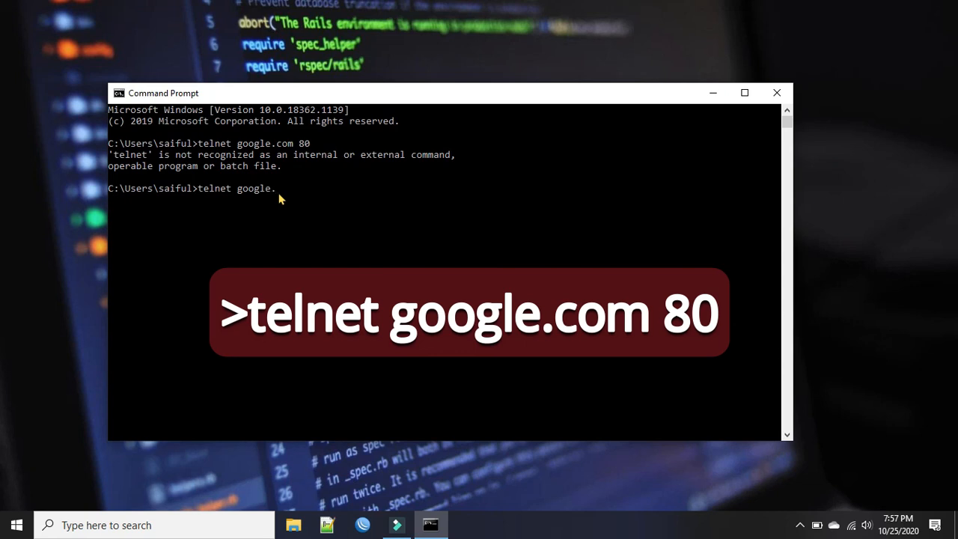
type("com")
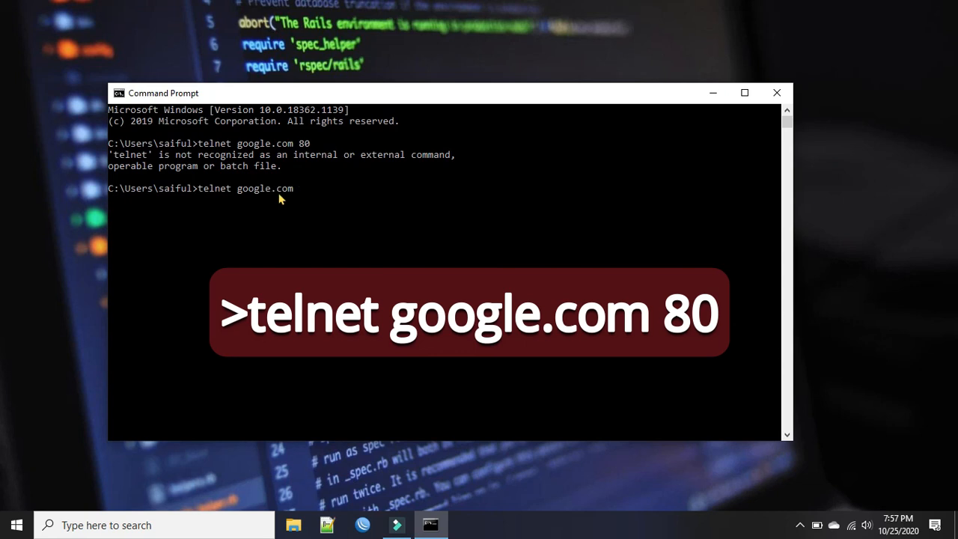
type("80")
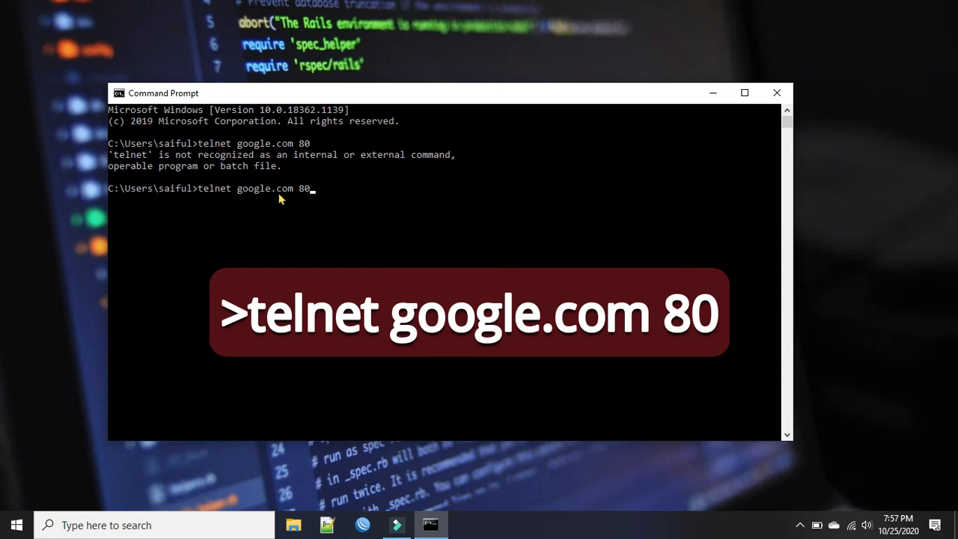
key("enter")
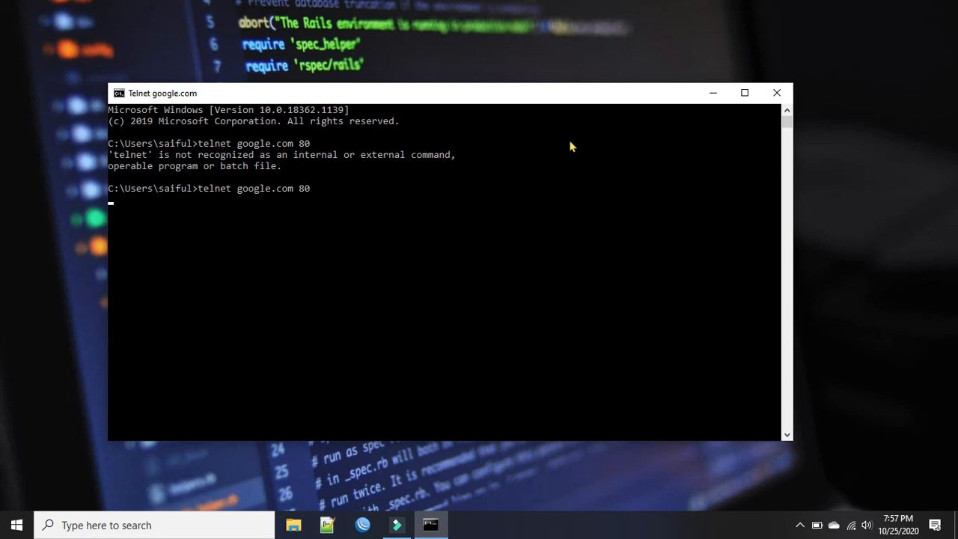
key("enter")
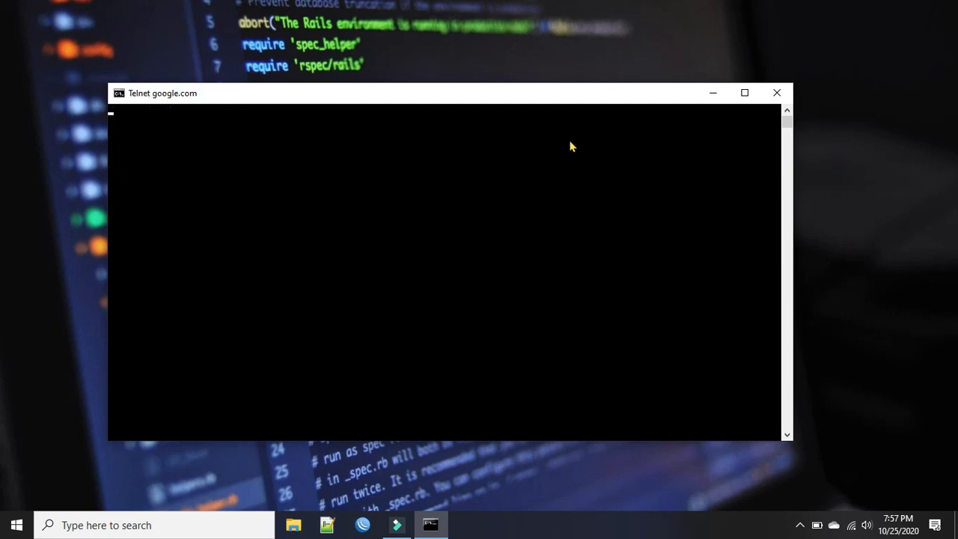